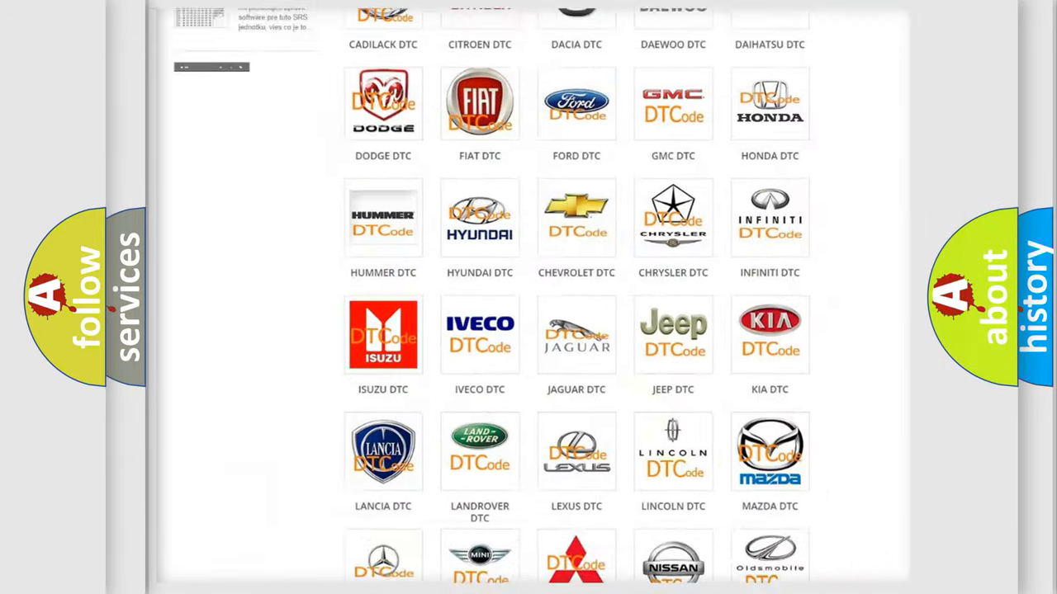
{"action": "scroll", "scroll_direction": "up", "scroll_amount": 3}
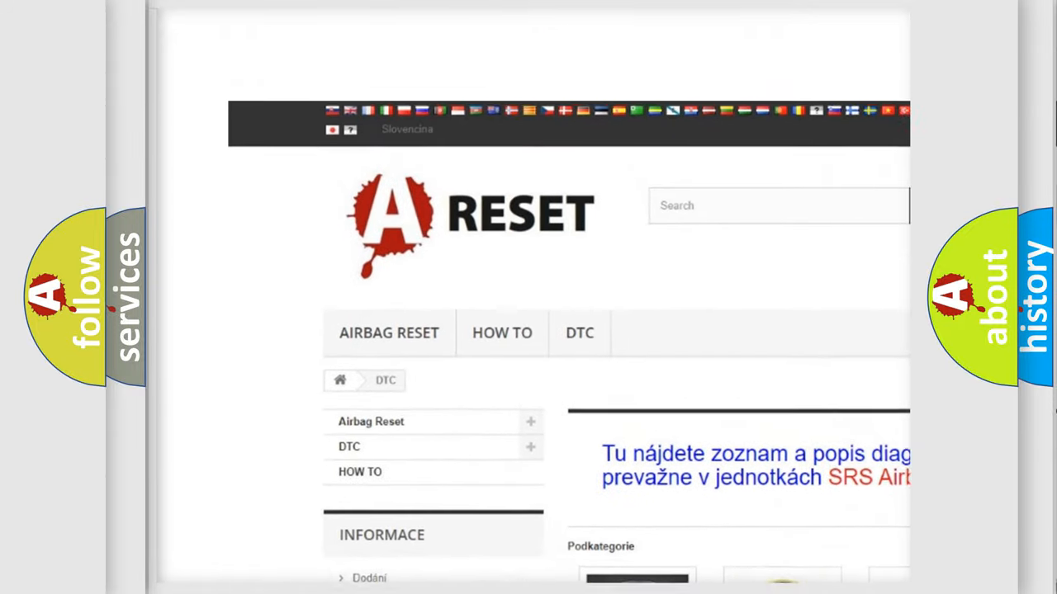
{"action": "scroll", "scroll_direction": "down", "scroll_amount": 3}
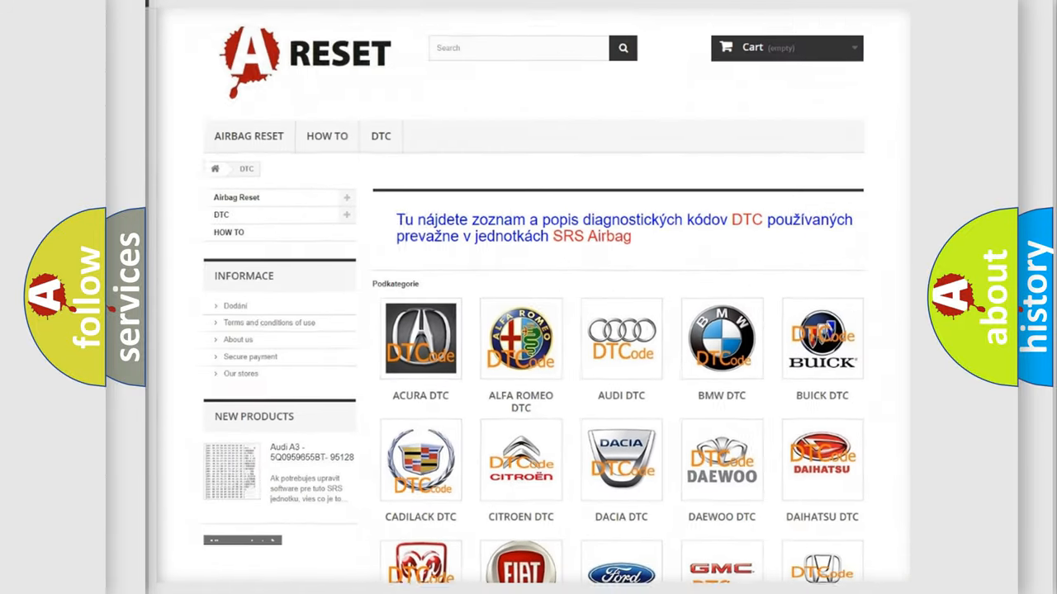
{"action": "scroll", "scroll_direction": "down", "scroll_amount": 3}
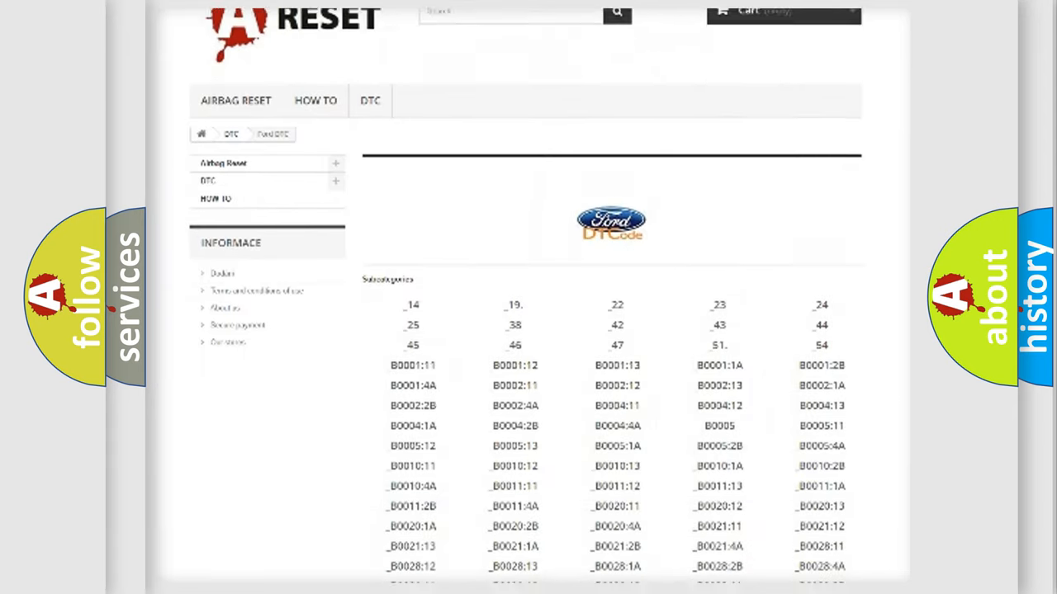
{"action": "scroll", "scroll_direction": "down", "scroll_amount": 3}
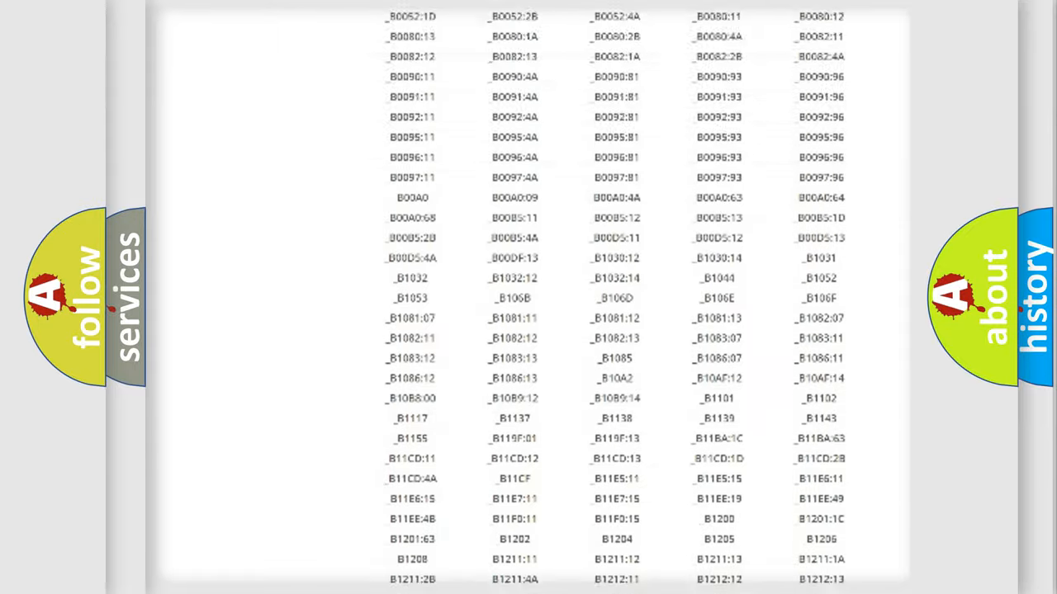
{"action": "scroll", "scroll_direction": "up", "scroll_amount": 3}
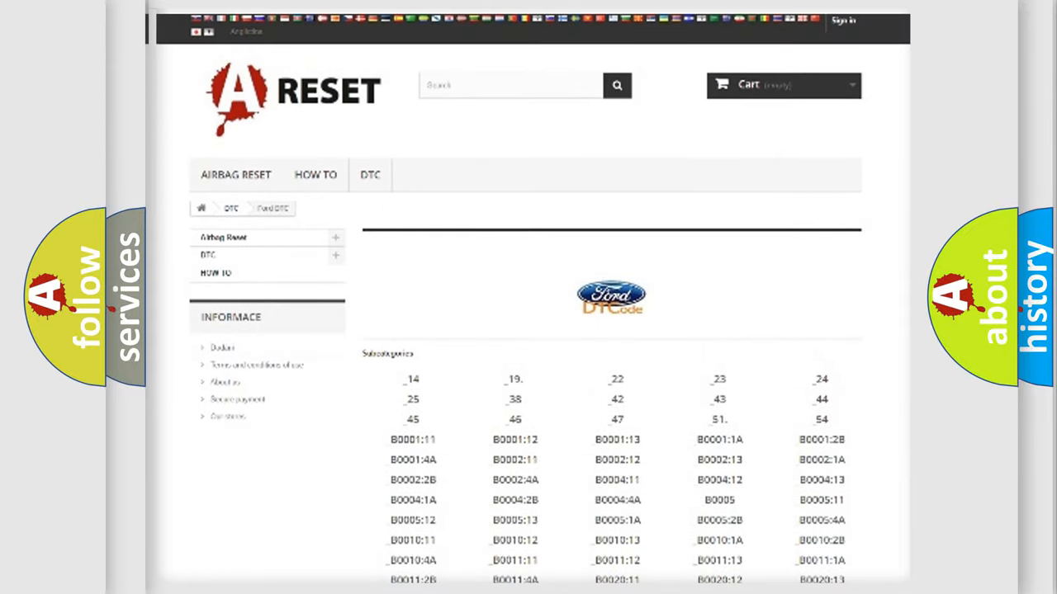